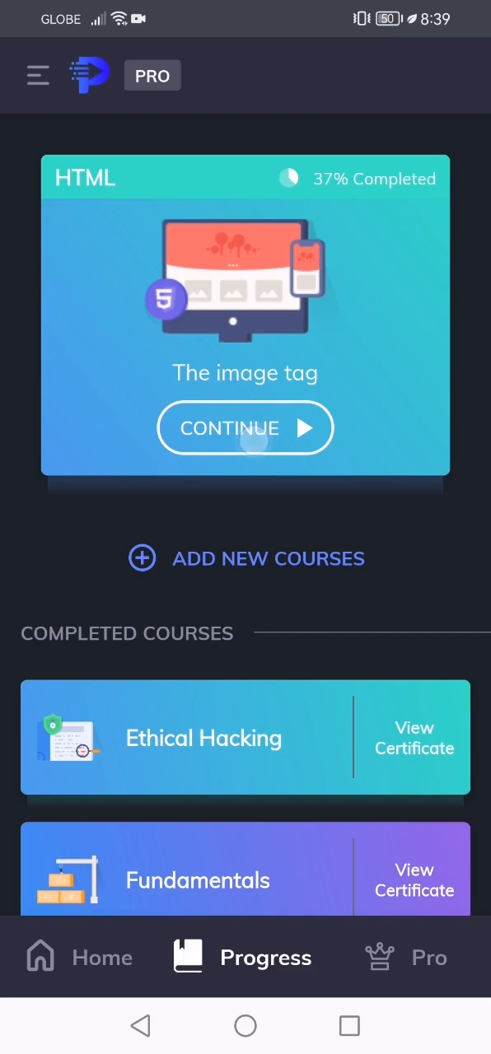
Step: Resume the HTML course and start The image tag lesson
click(245, 427)
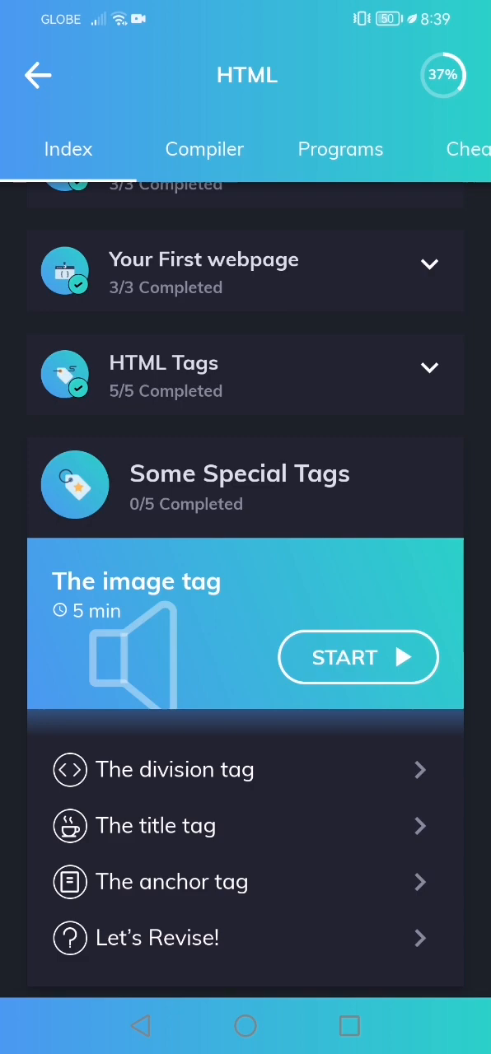
click(357, 658)
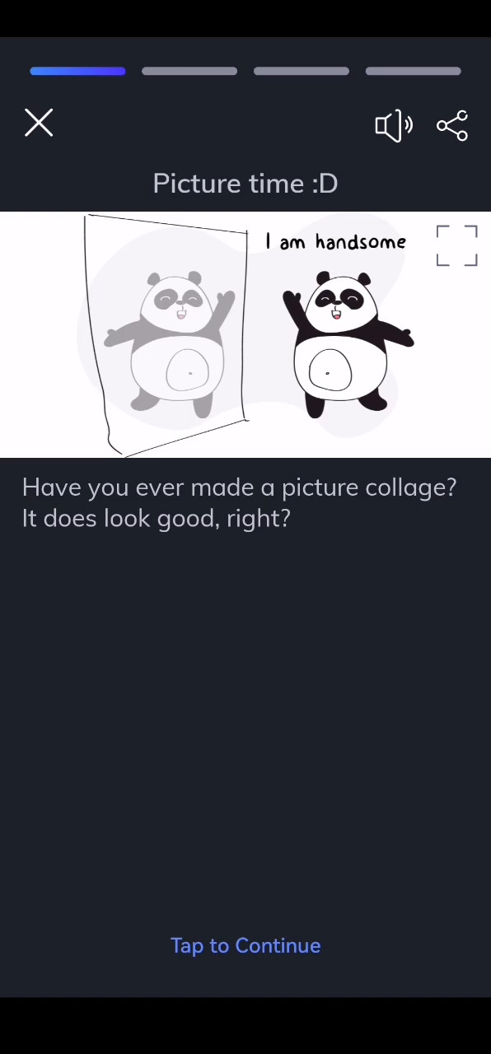
Step: Reveal the img tag's denotation, location and usage notes, then advance to page two
click(246, 946)
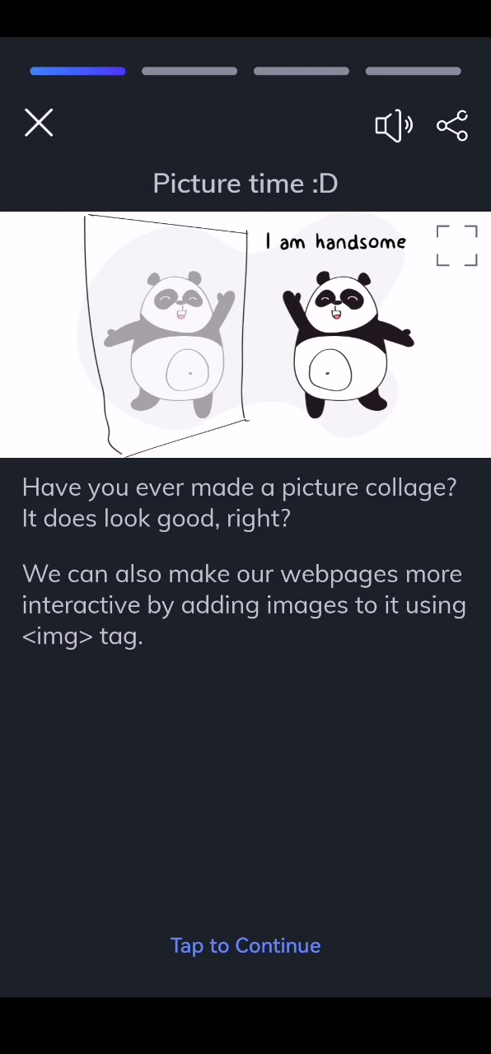
click(246, 946)
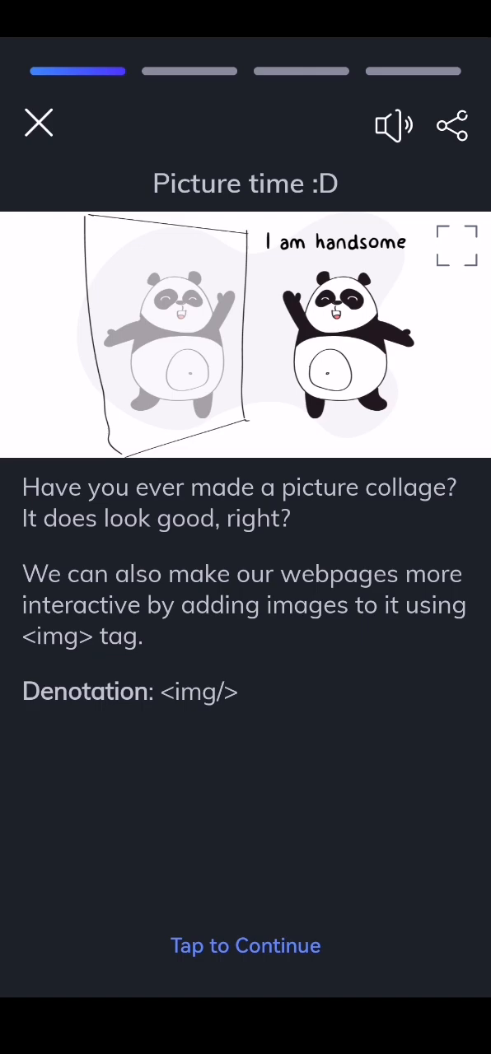
click(245, 946)
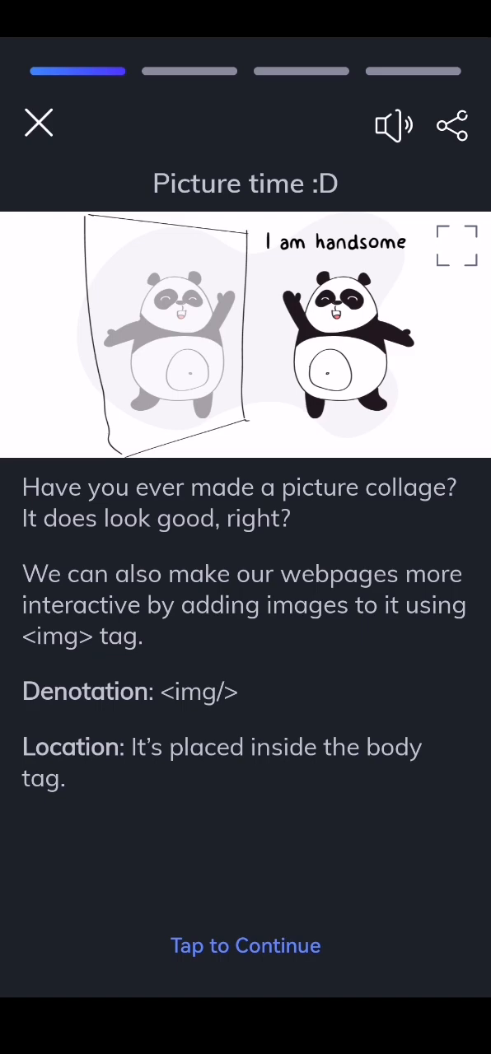
click(245, 945)
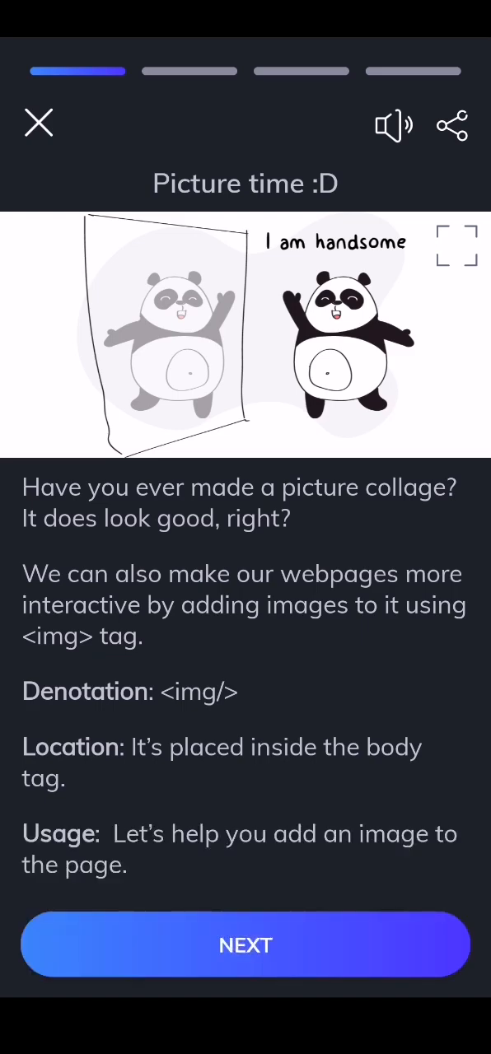
click(246, 945)
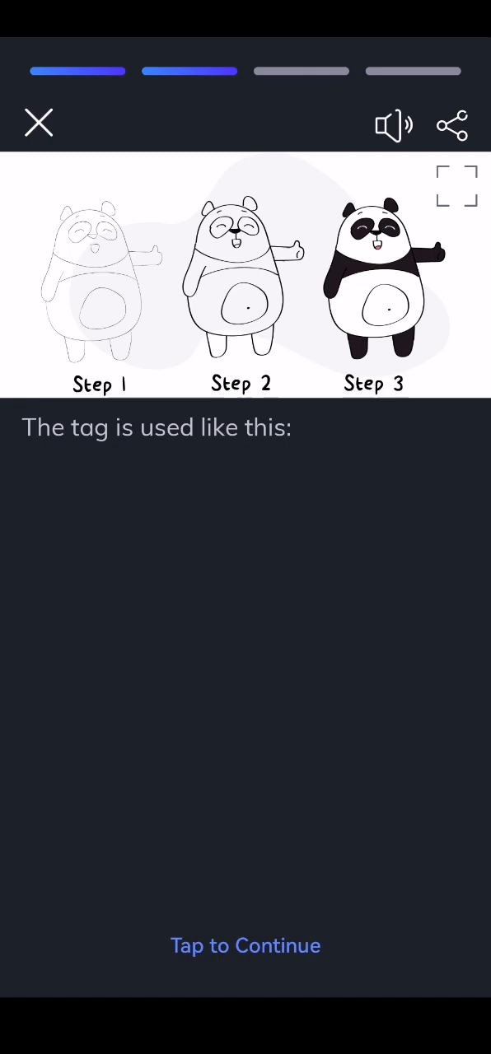
Step: Read the img usage example, src attribute and attribute explanations, then advance to page three
click(245, 946)
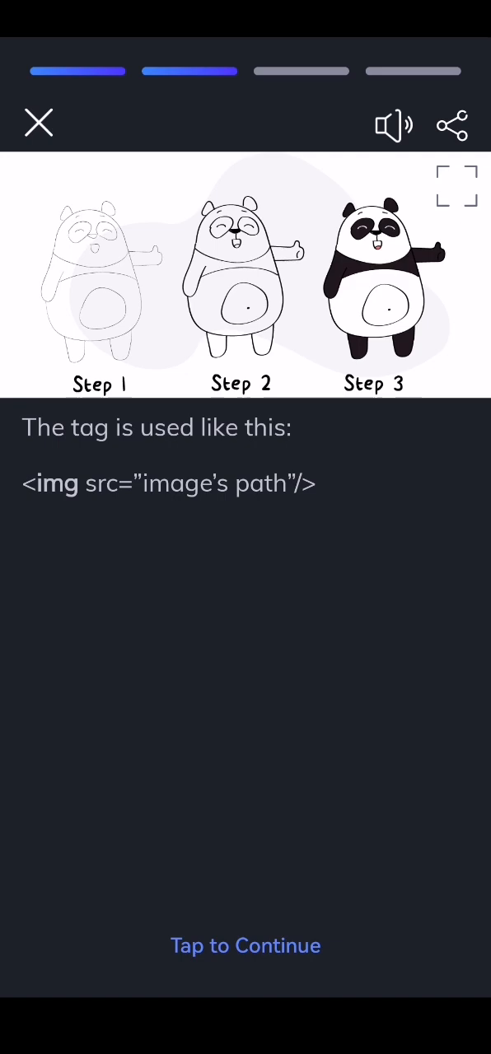
click(245, 946)
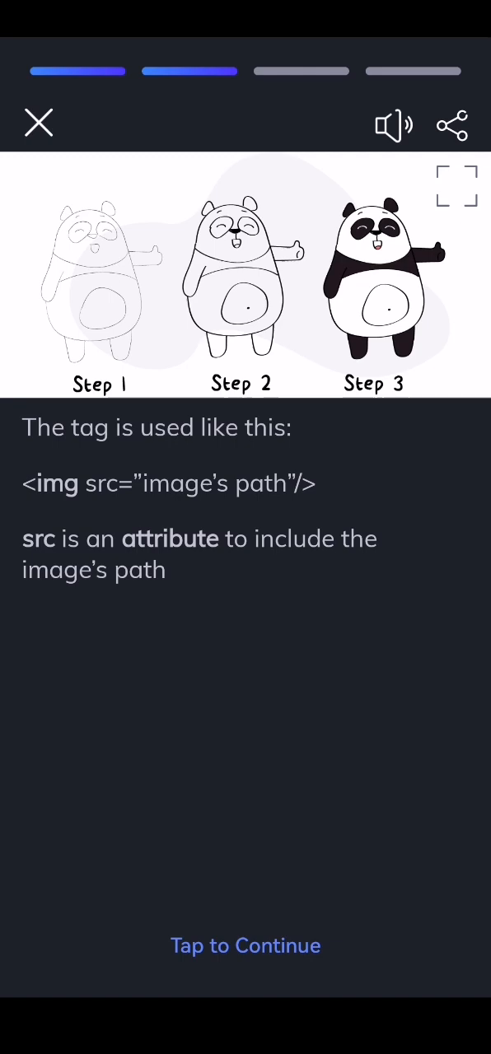
click(245, 945)
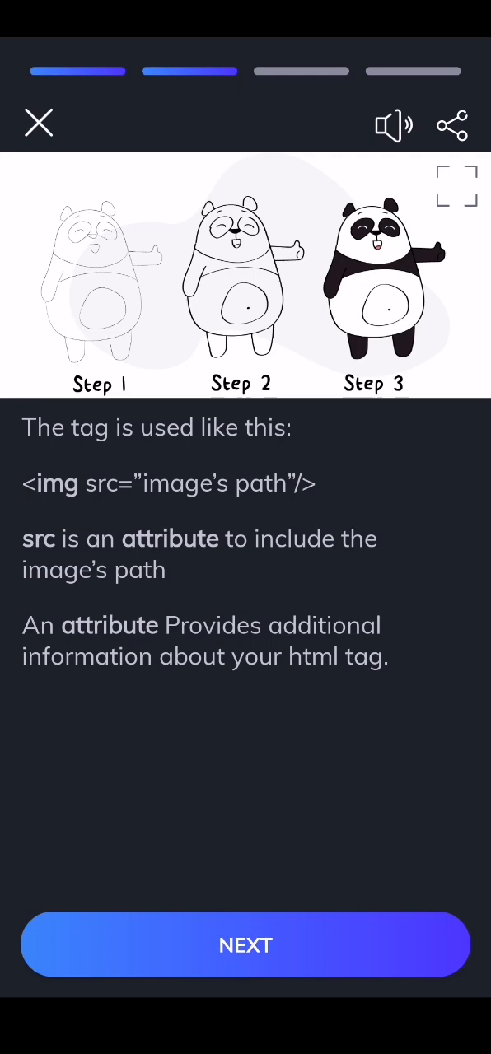
click(246, 945)
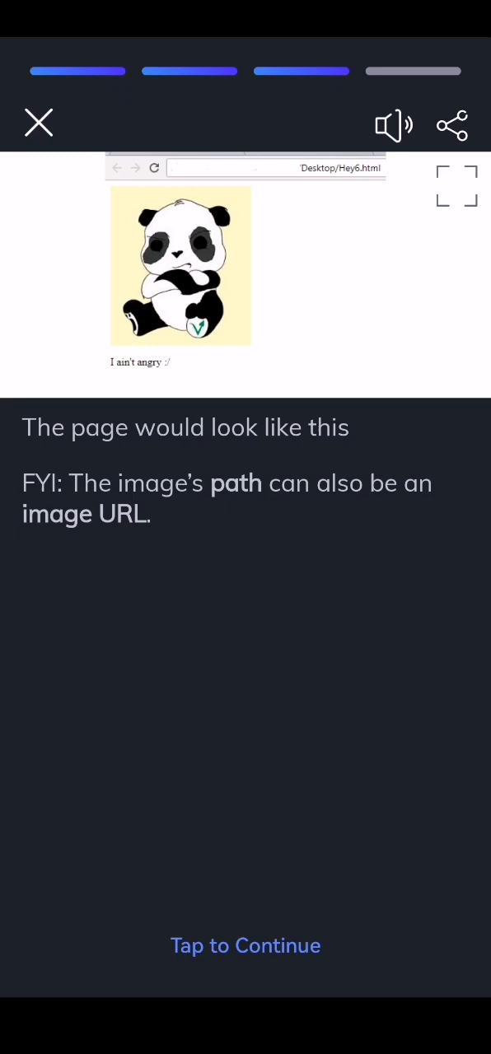
Step: Reveal the image URL code and closing line, then move to the GrumpyPanda example
click(245, 946)
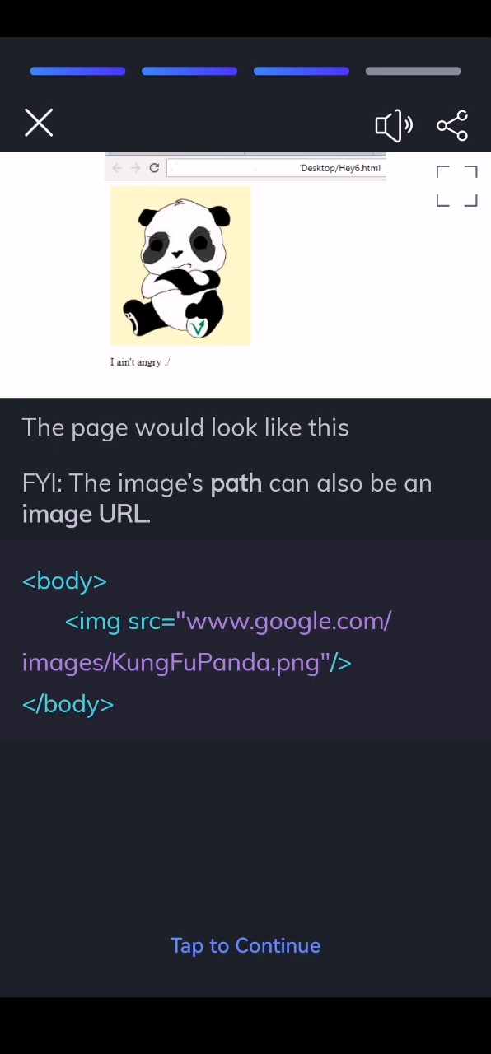
click(245, 945)
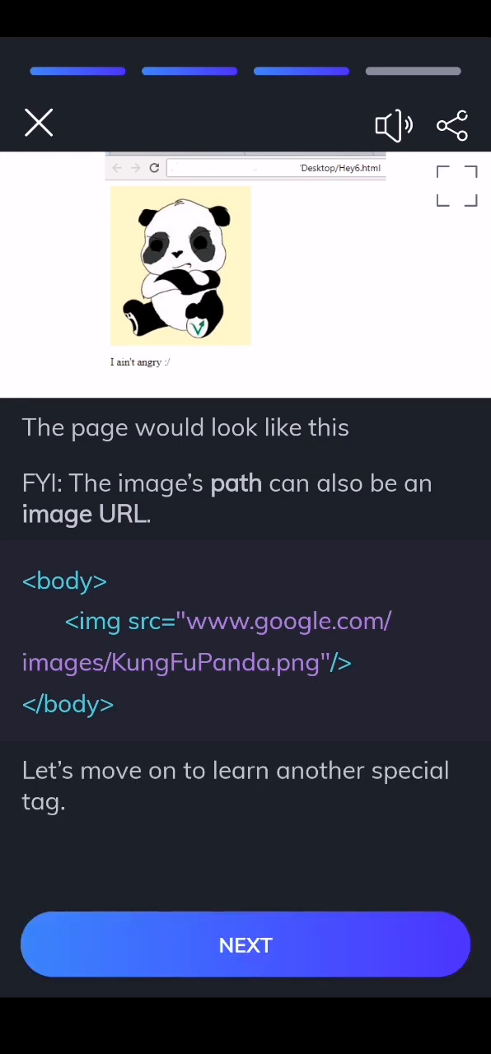
click(245, 945)
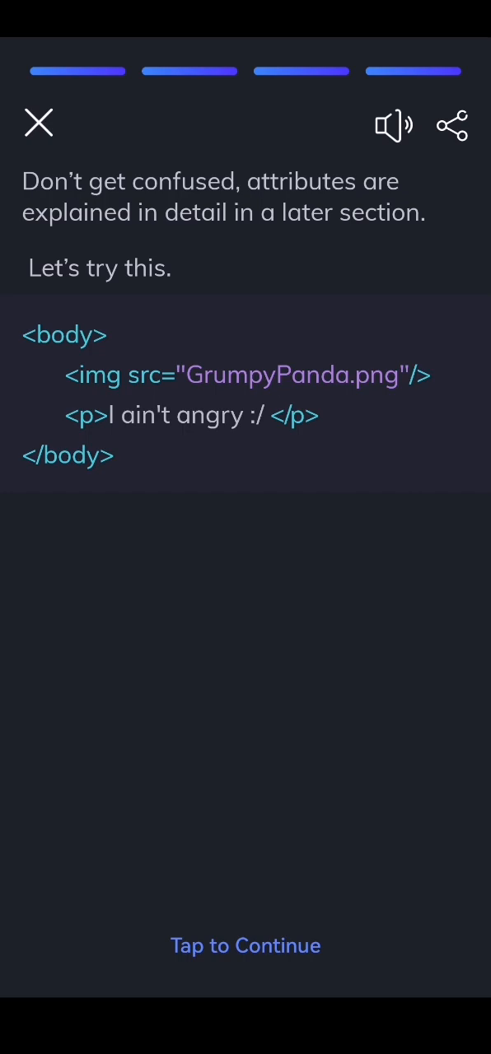
Step: Read the same-folder images note, finish the image tag lesson, and start the division tag topic
click(246, 945)
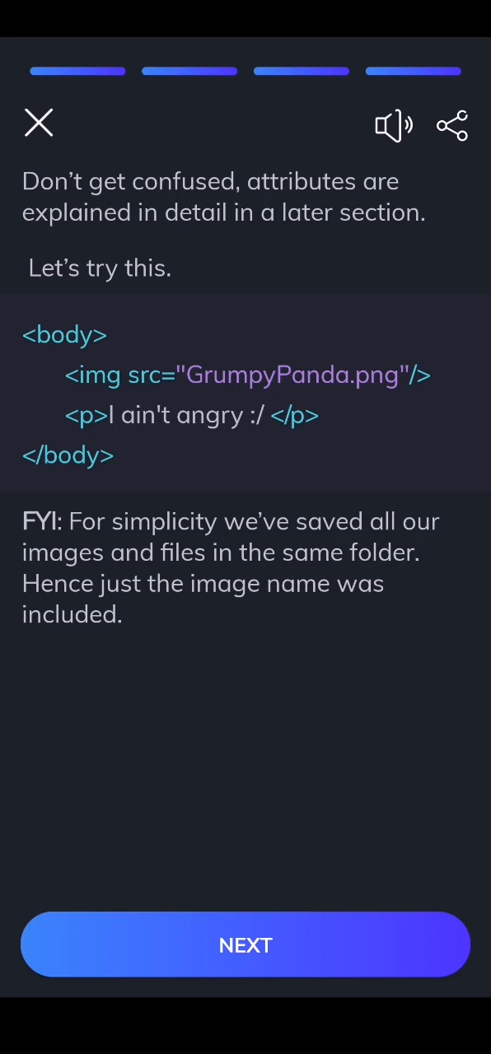
click(245, 945)
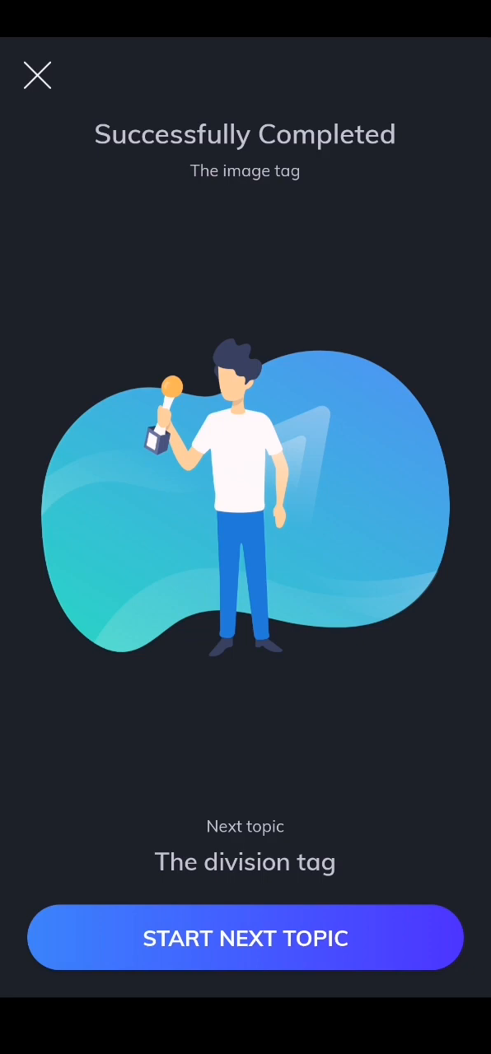
click(245, 939)
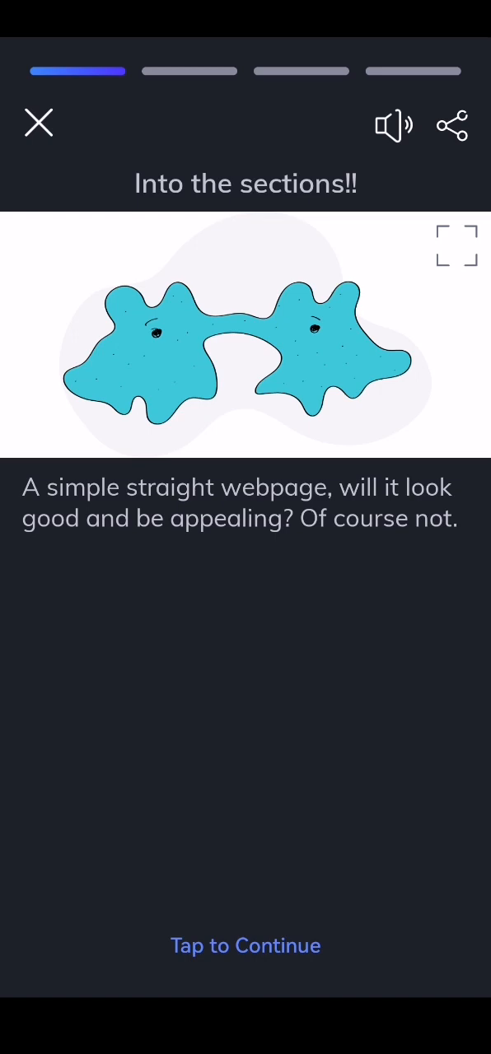
Step: Reveal the div tag's purpose, denotation, location and usage notes, then advance
click(245, 946)
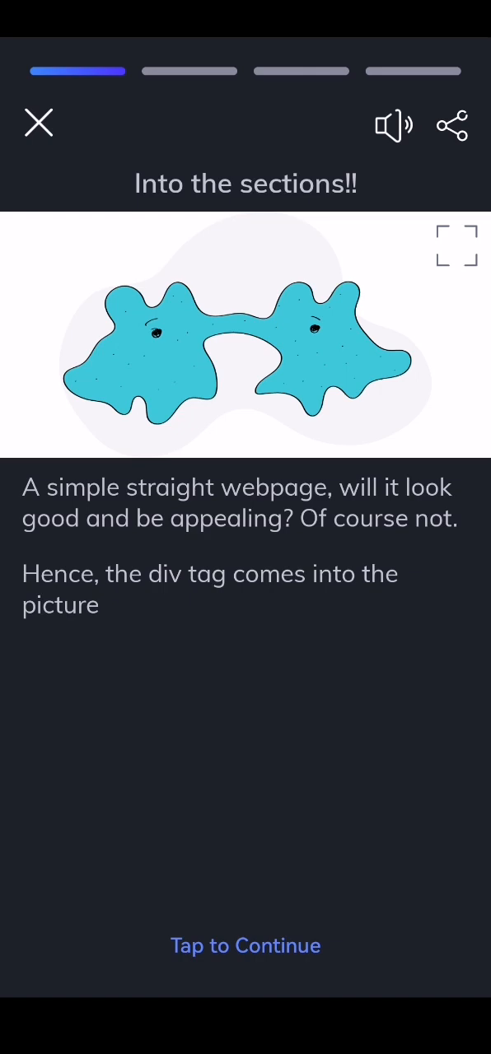
click(245, 946)
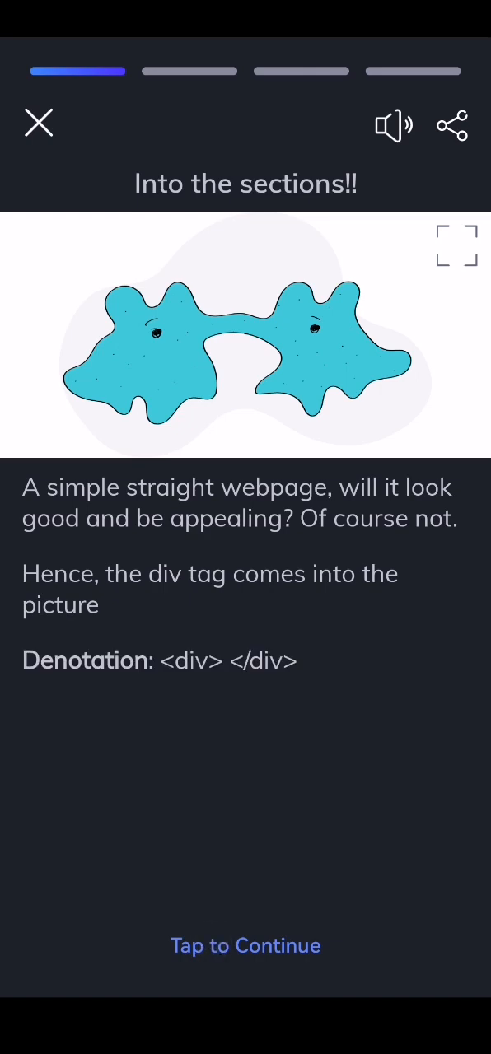
click(245, 946)
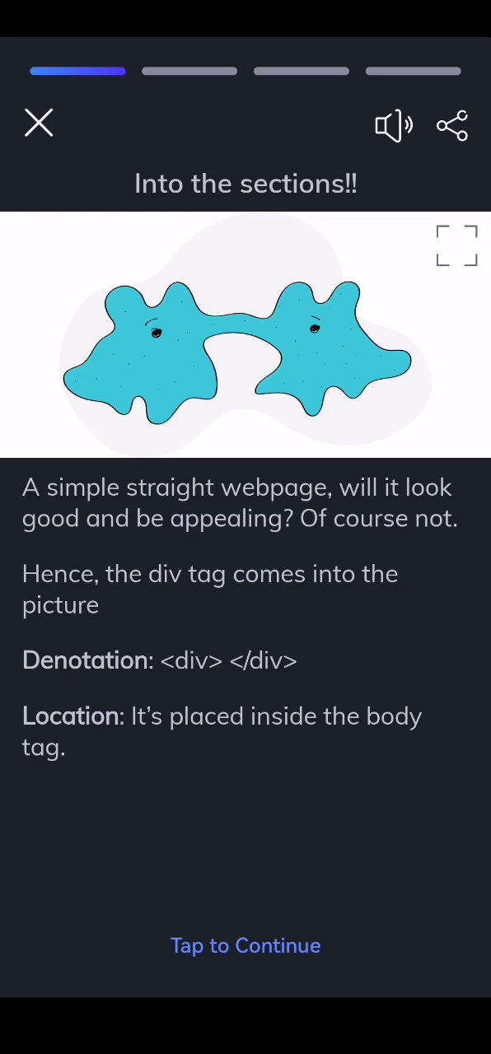
click(245, 946)
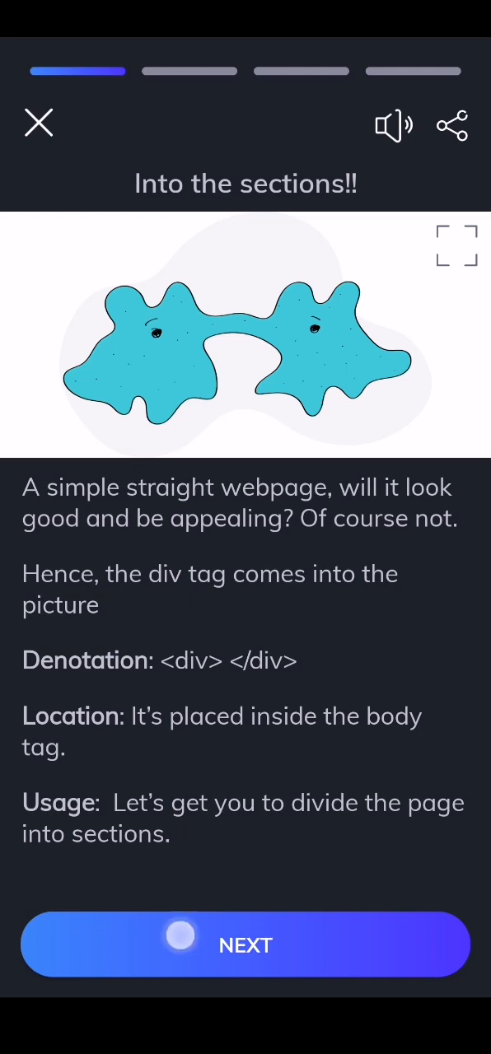
click(246, 945)
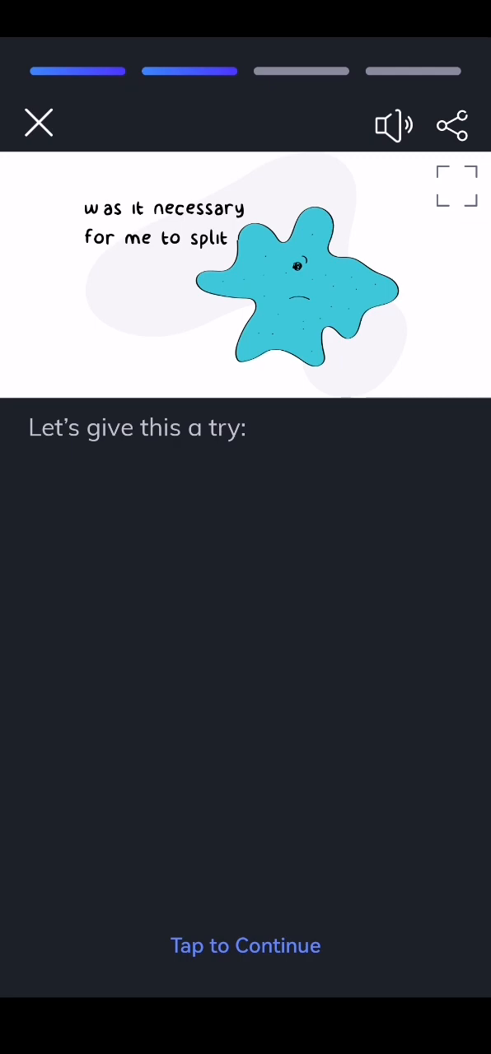
Step: Show the div code example and its output, then advance to the quiz
click(246, 946)
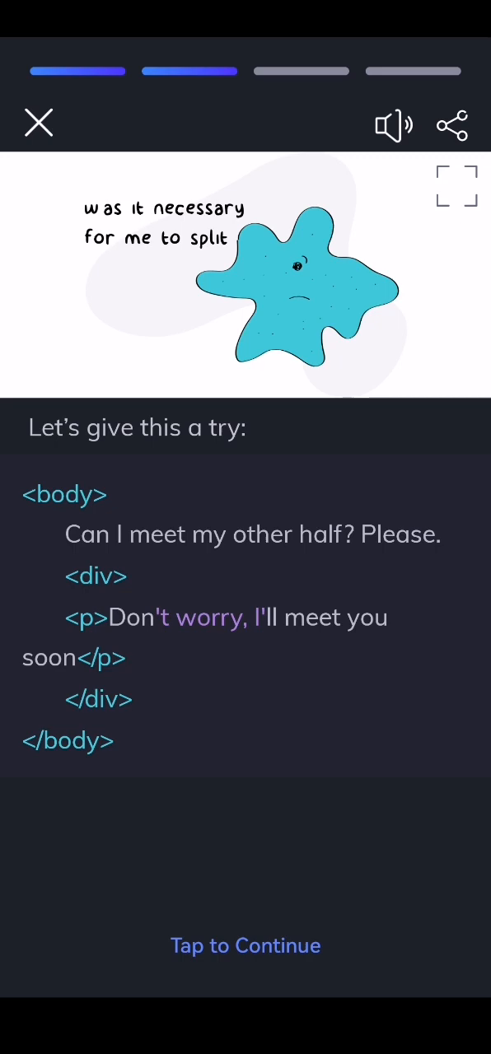
click(245, 945)
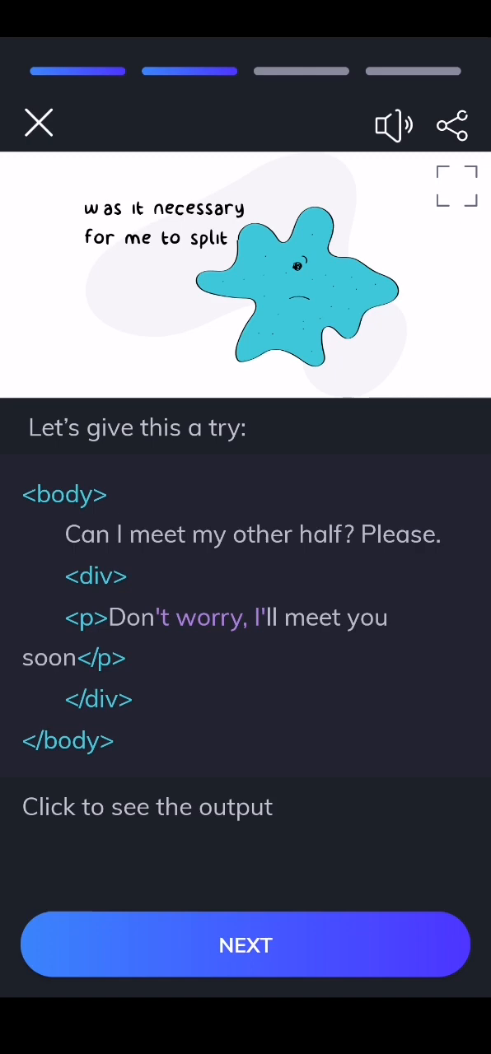
click(245, 945)
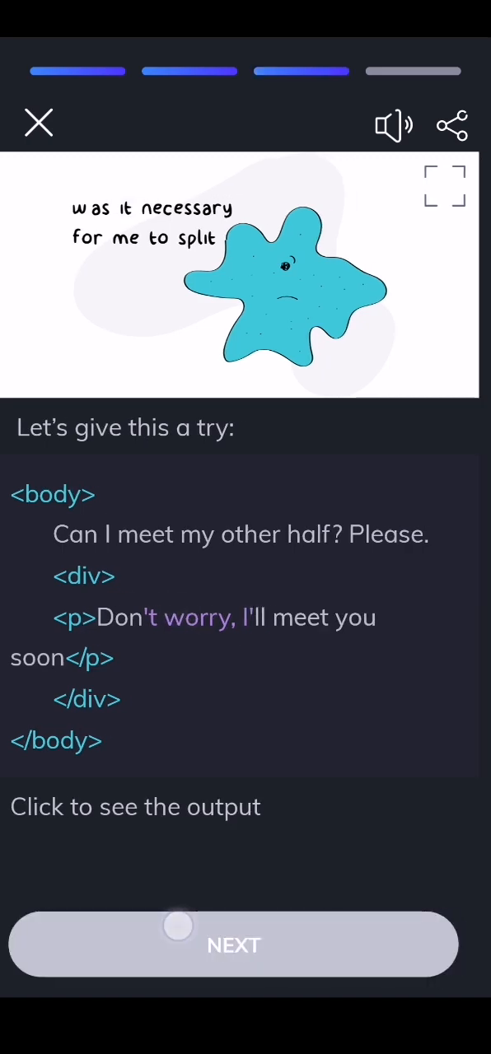
click(233, 945)
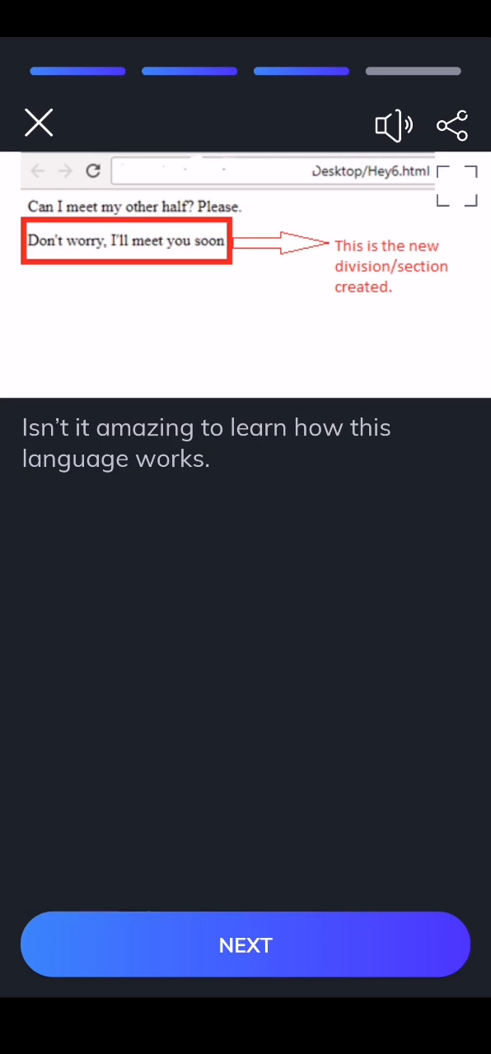
click(246, 944)
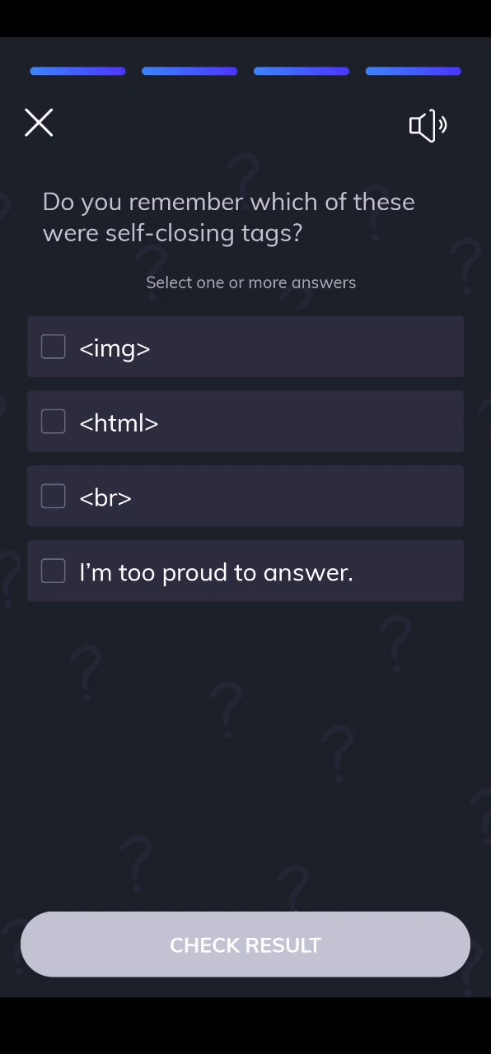
Step: Retry the self-closing tags quiz after a wrong answer, ticking <img> and <br>
click(245, 496)
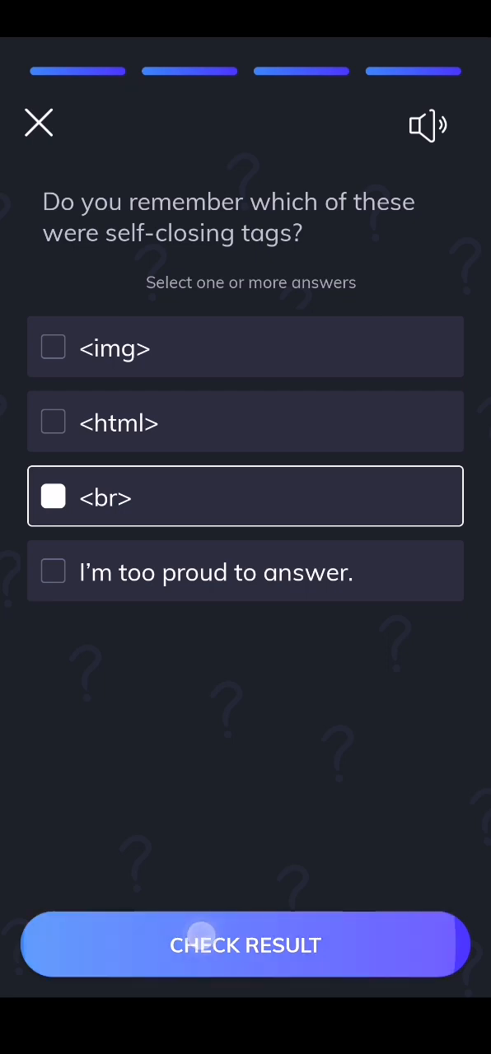
click(245, 944)
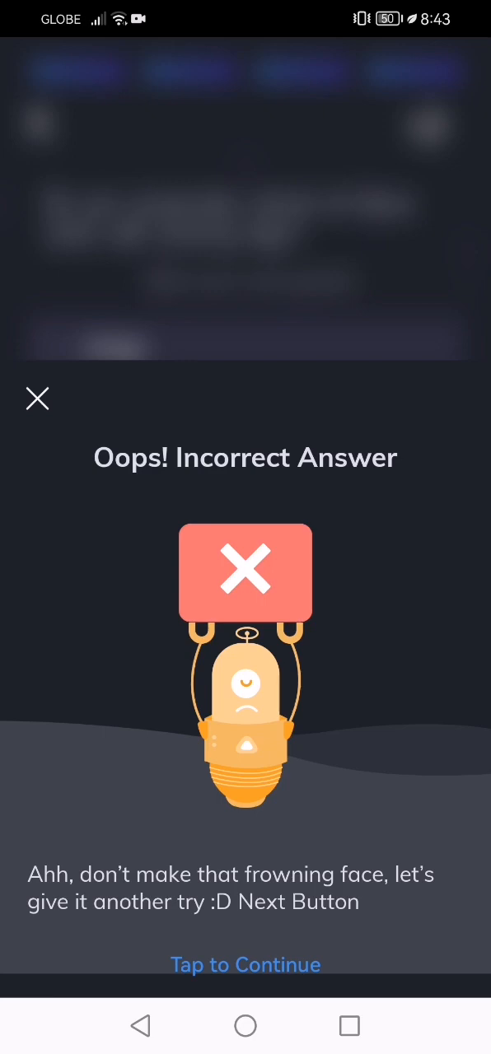
click(246, 965)
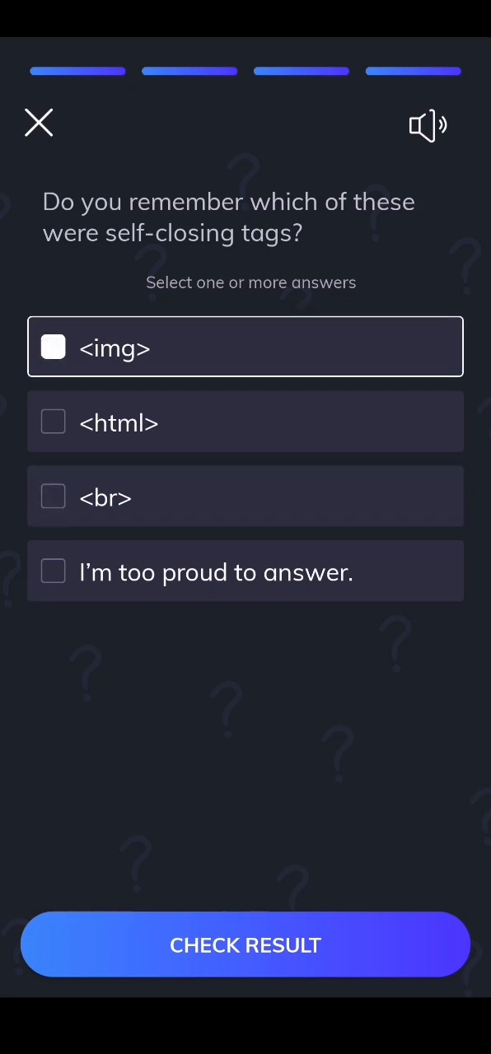
click(245, 496)
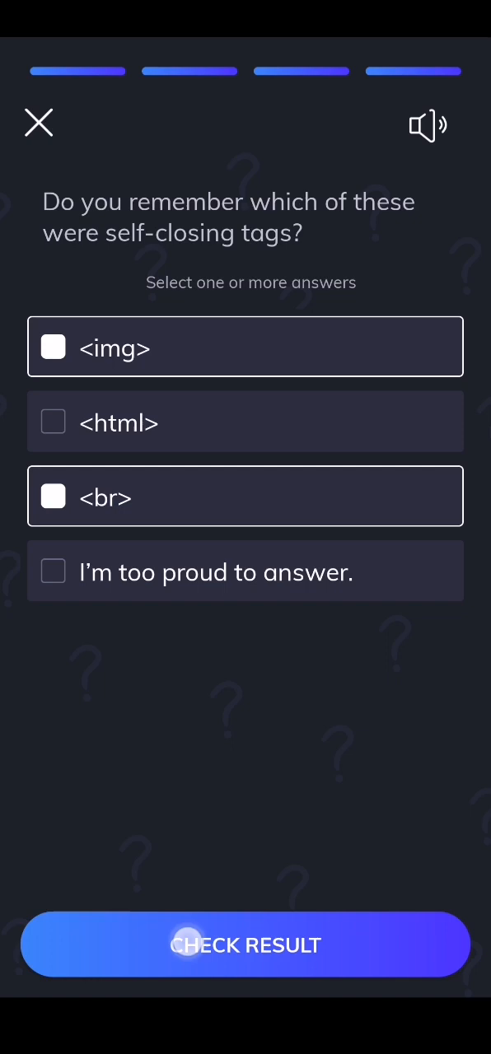
click(245, 944)
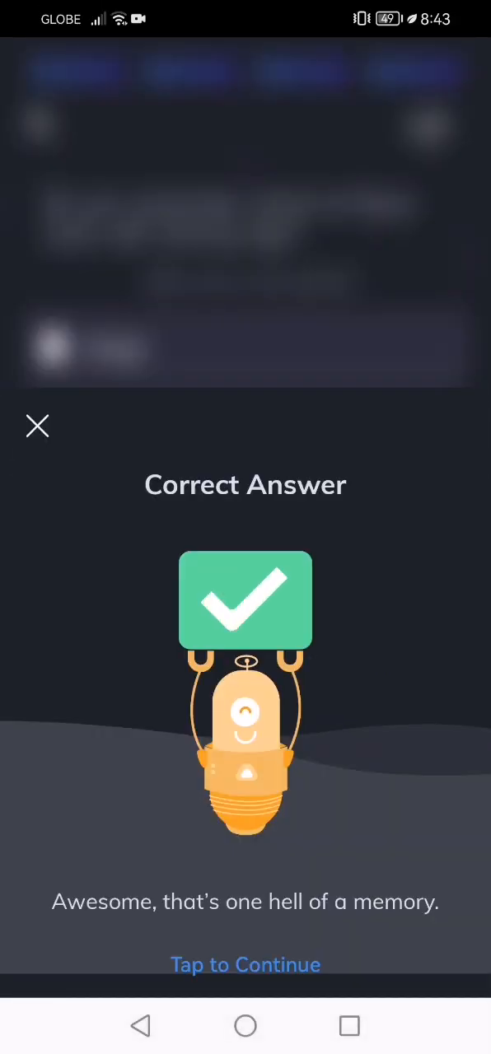
click(245, 964)
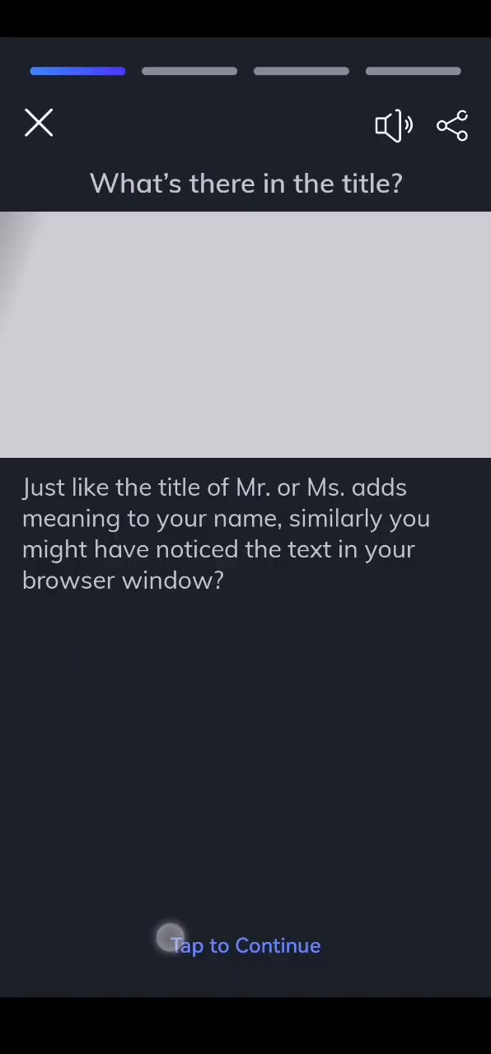
Step: Reveal the title tag's denotation, placement, visibility and usage, then show the head/title example code
click(245, 945)
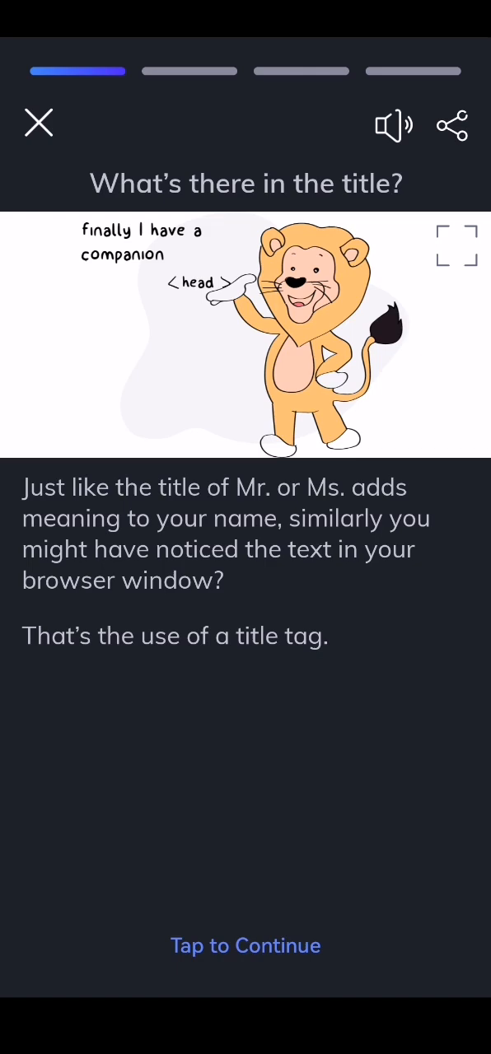
click(246, 946)
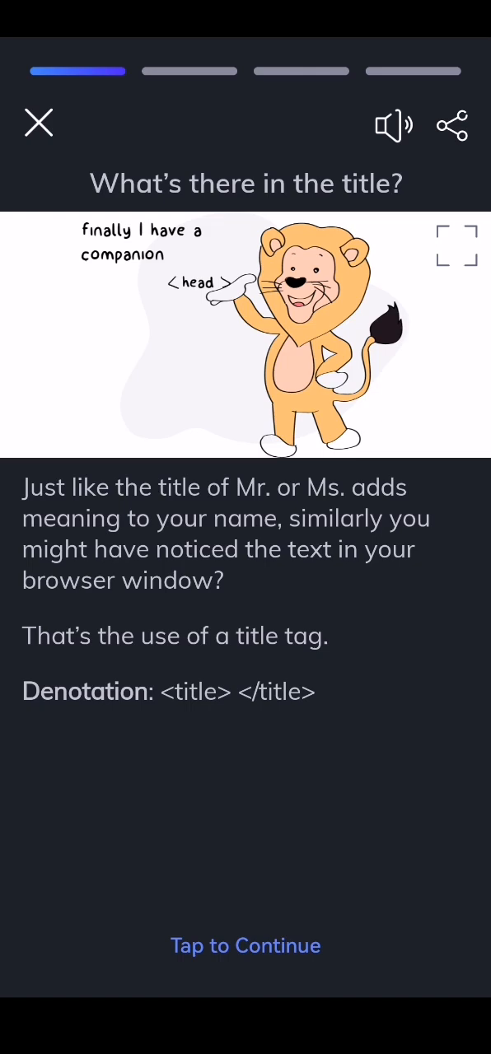
click(246, 946)
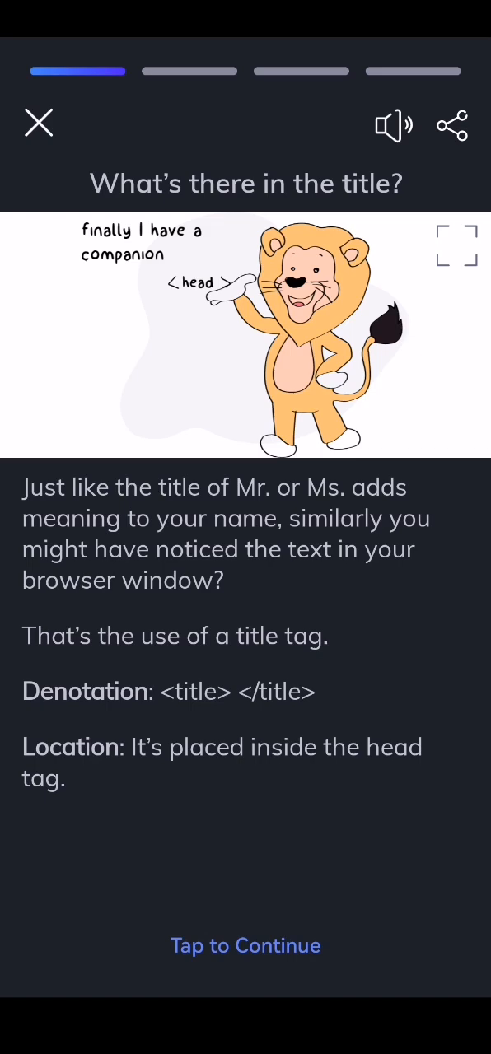
click(246, 946)
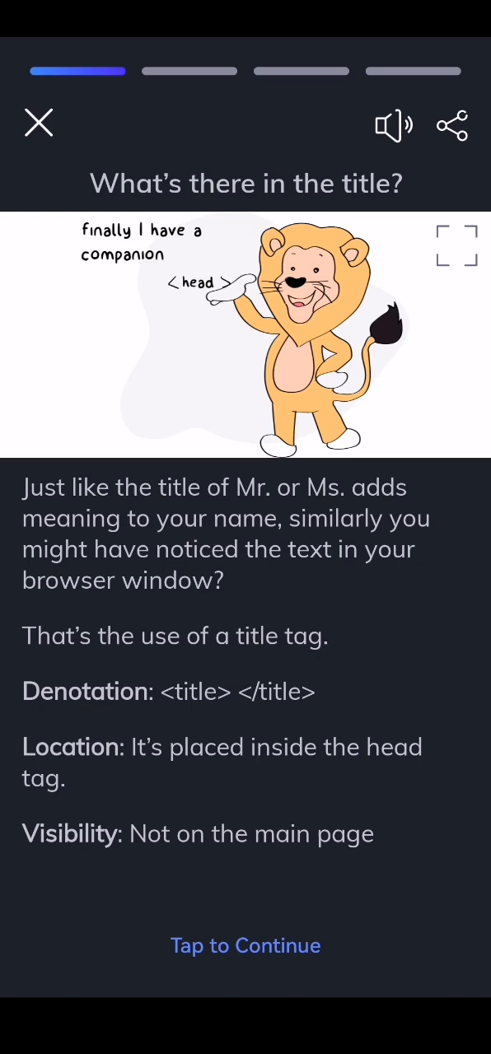
click(246, 945)
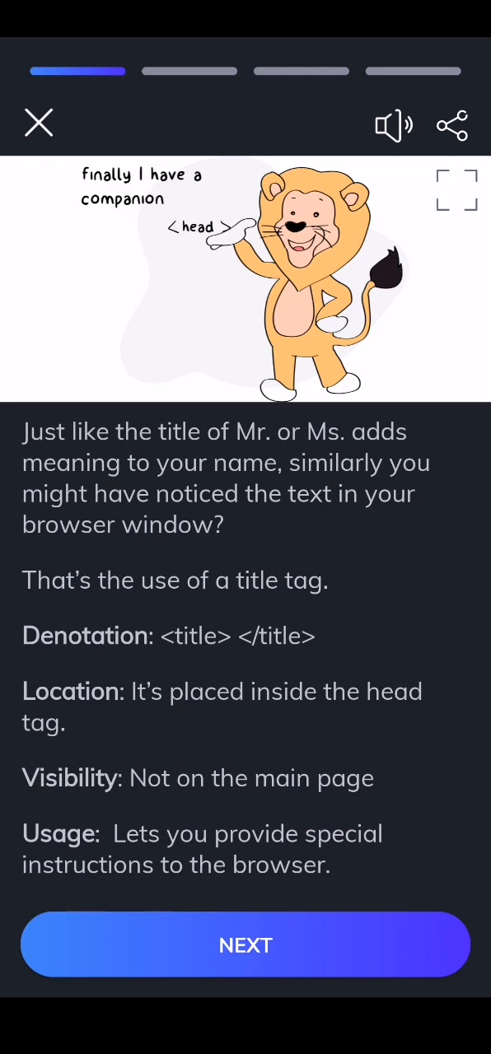
click(246, 945)
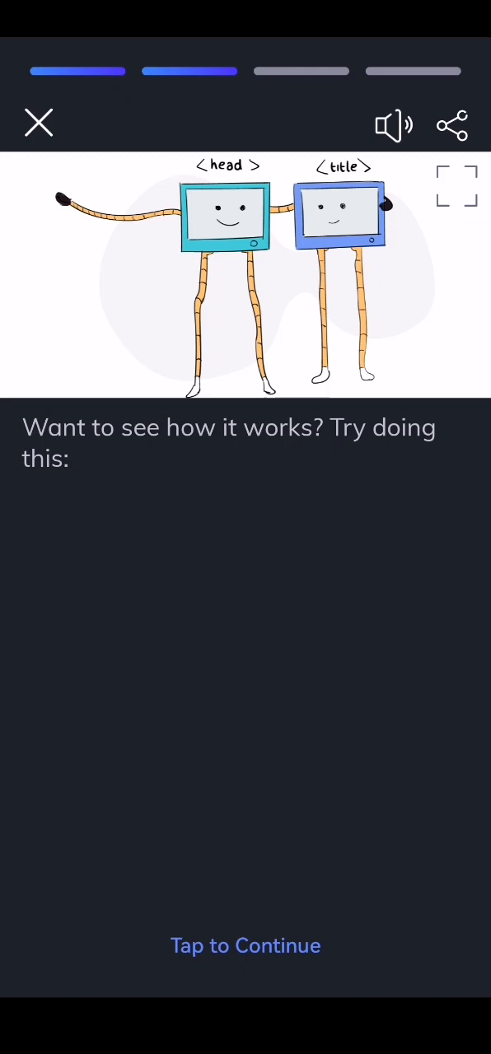
click(245, 944)
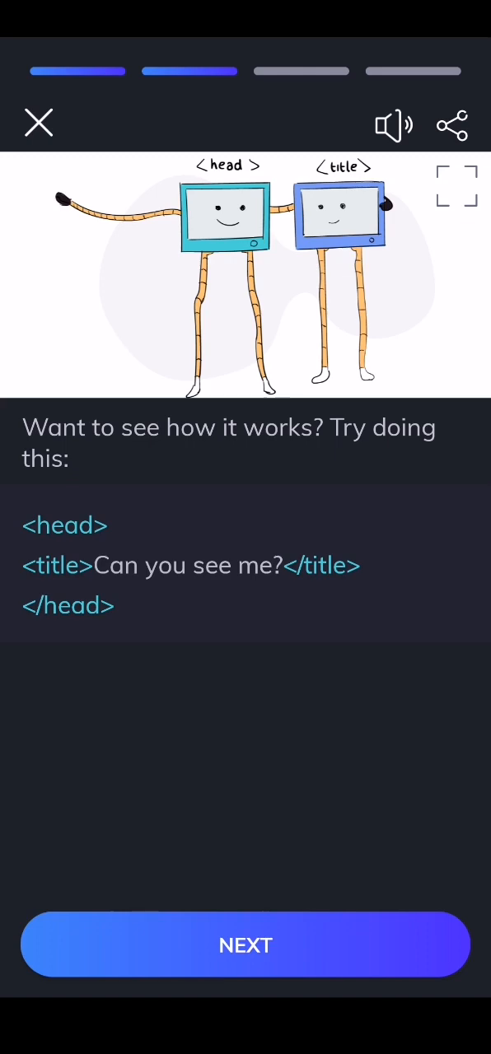
Step: View the 'Can you see me?' browser preview and search-engine note, then reach the placement question
click(246, 945)
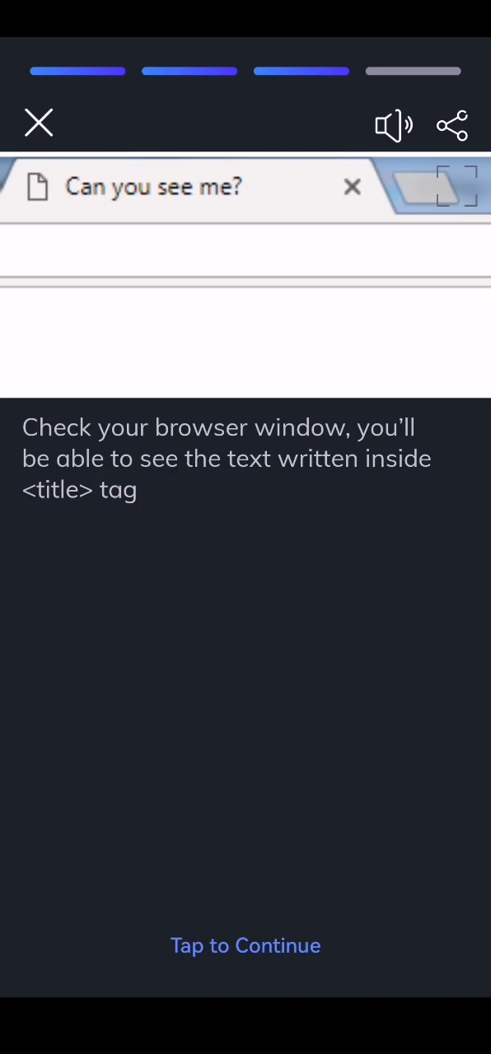
click(245, 945)
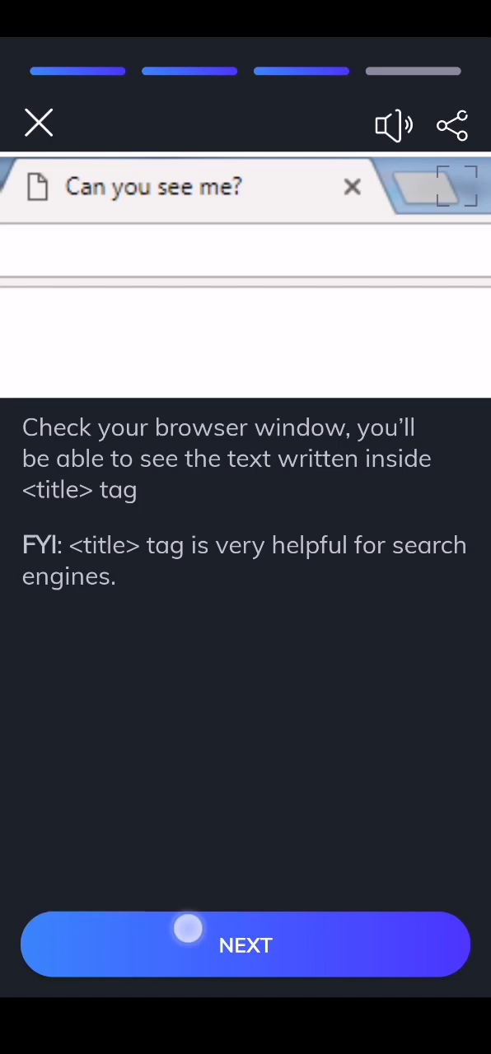
click(246, 945)
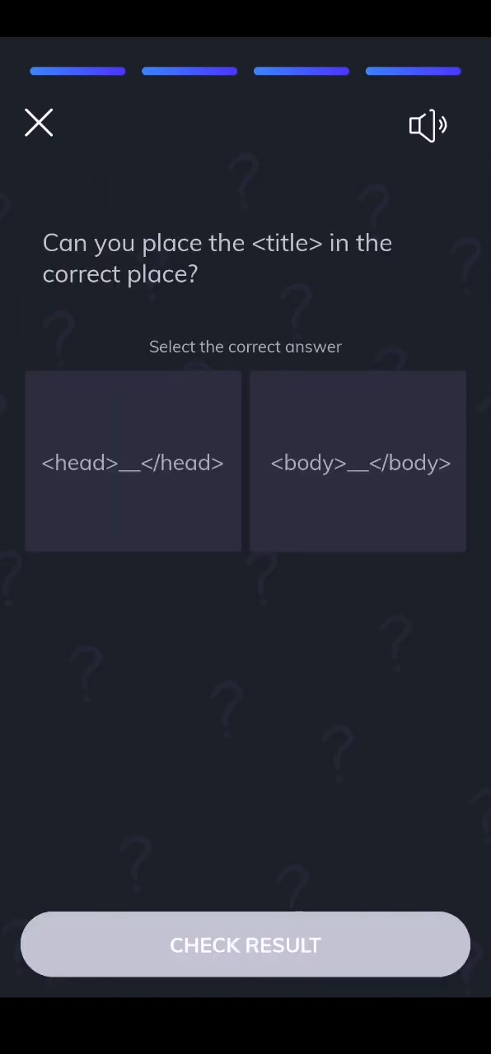
Step: Answer that the title tag belongs in <head>, then begin the anchor tag topic
click(133, 462)
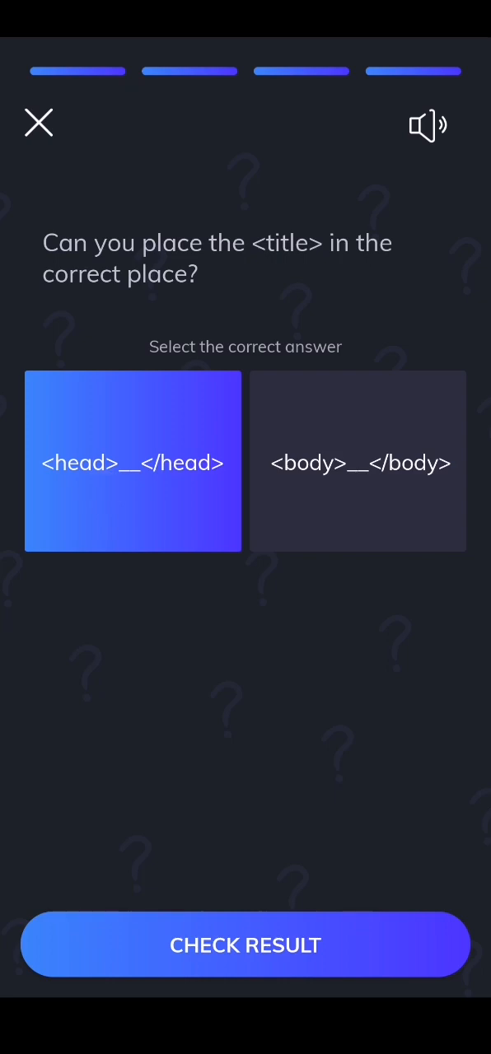
click(245, 945)
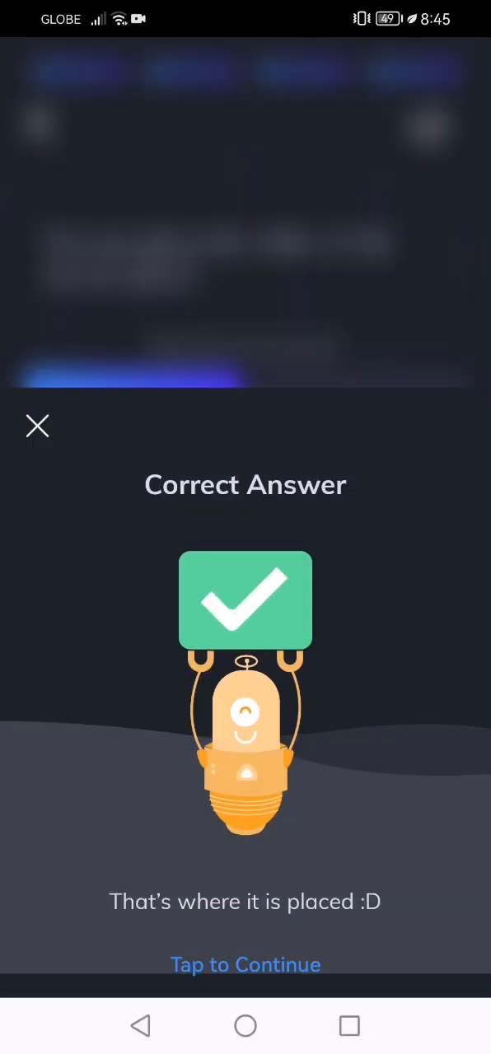
click(245, 965)
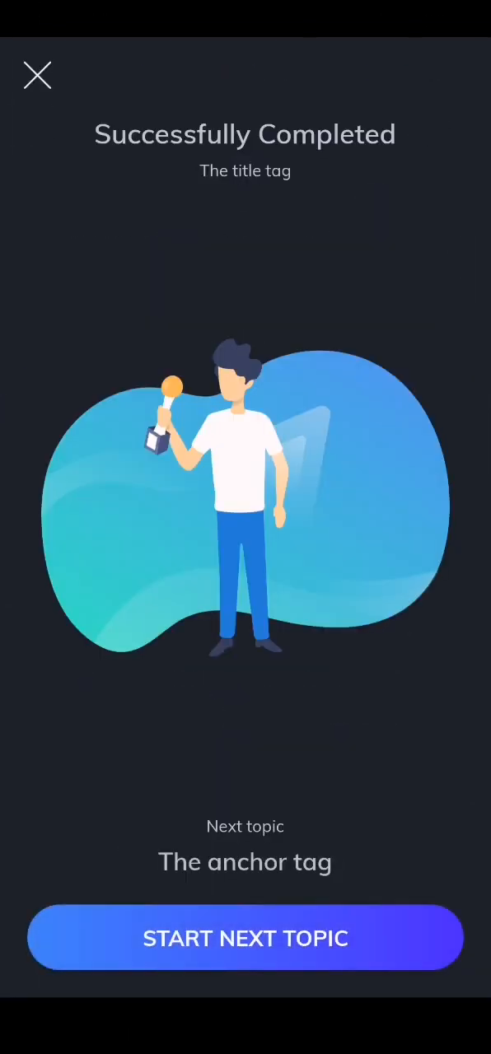
click(246, 937)
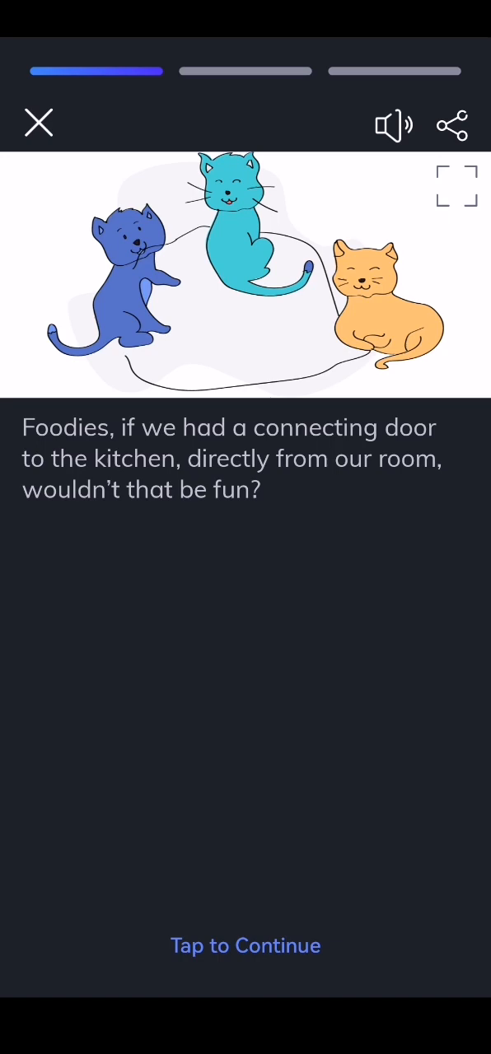
Step: Read the anchor tag's denotation, body placement and usage, then reveal its example code
click(245, 945)
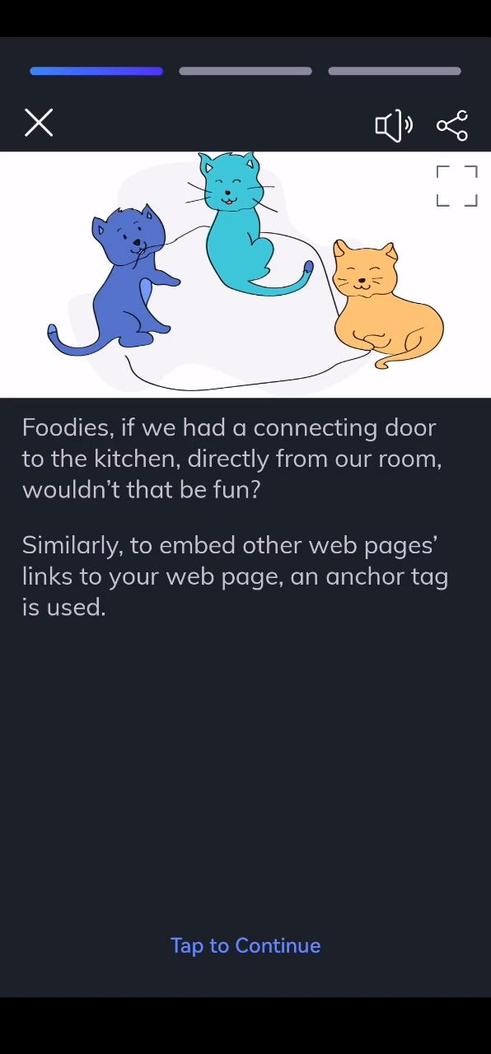
click(210, 925)
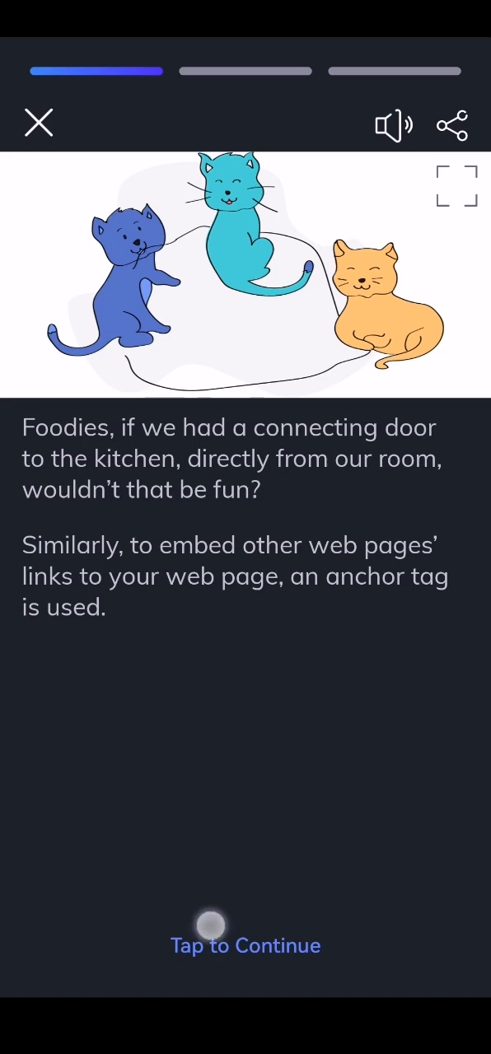
click(245, 945)
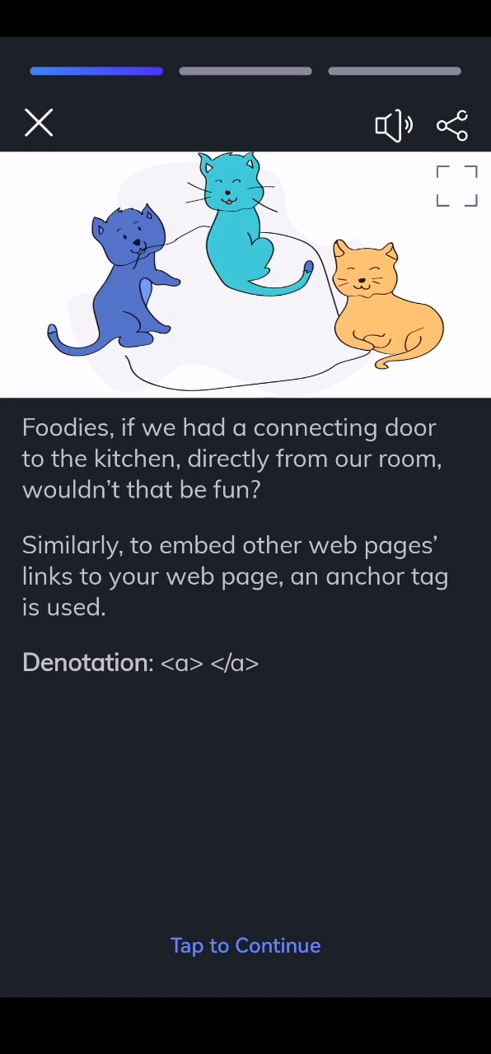
click(245, 946)
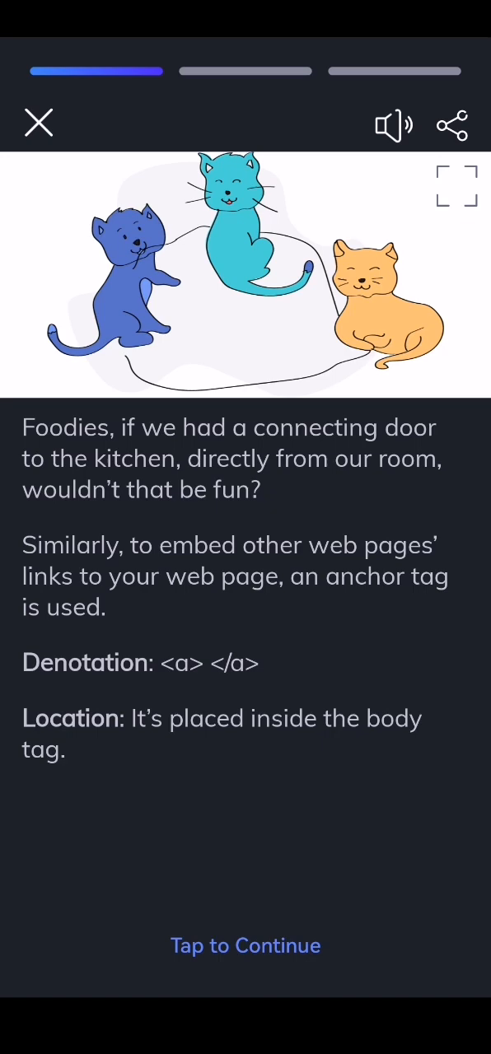
click(245, 945)
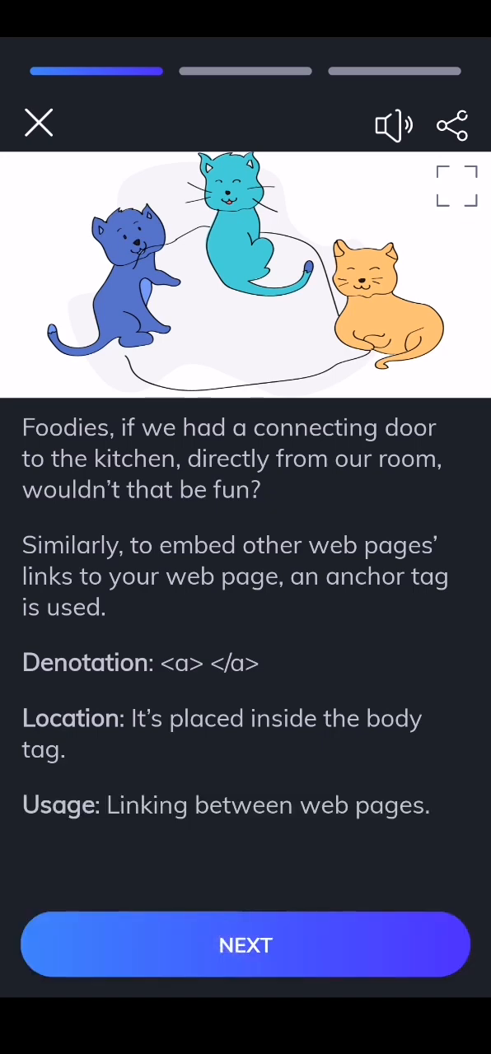
click(245, 945)
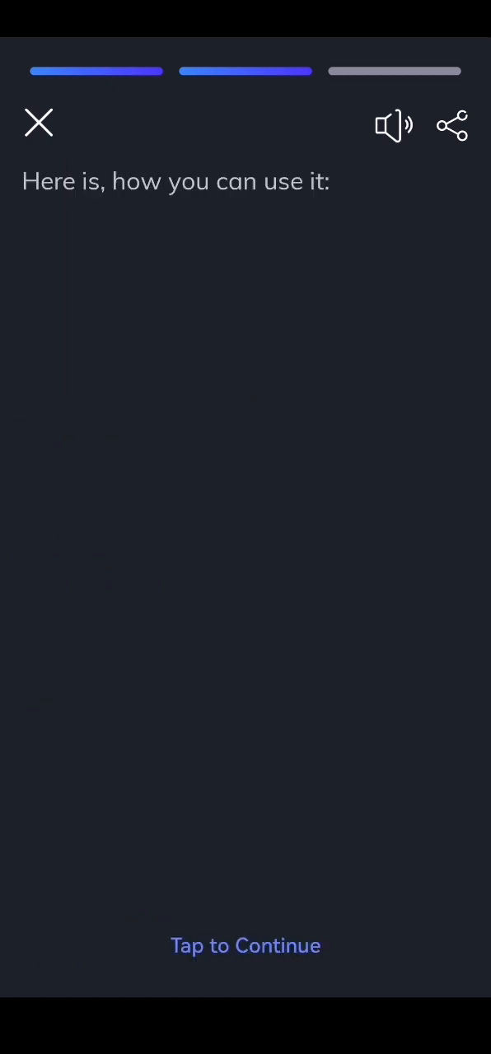
click(245, 945)
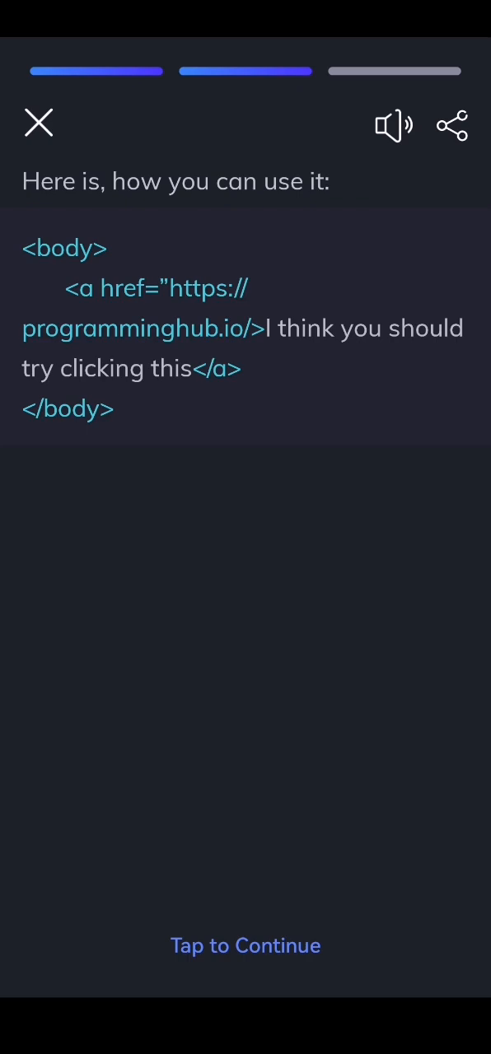
Step: Read the href attribute note, then advance to the slide showing how the link displays
click(245, 945)
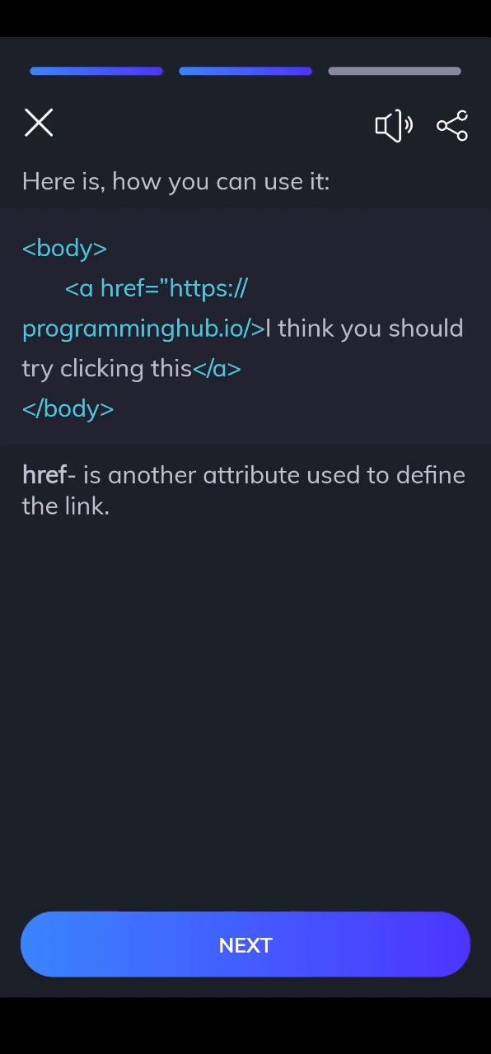
click(245, 945)
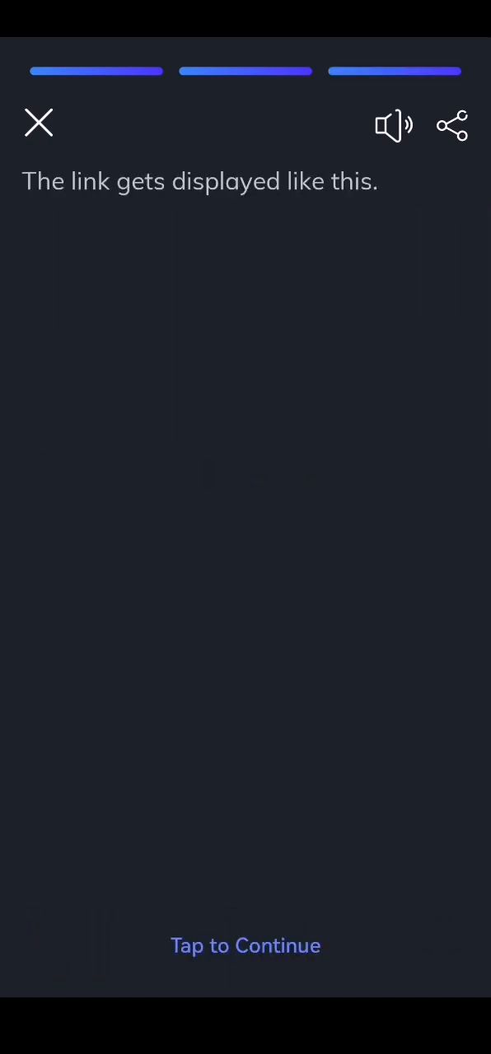